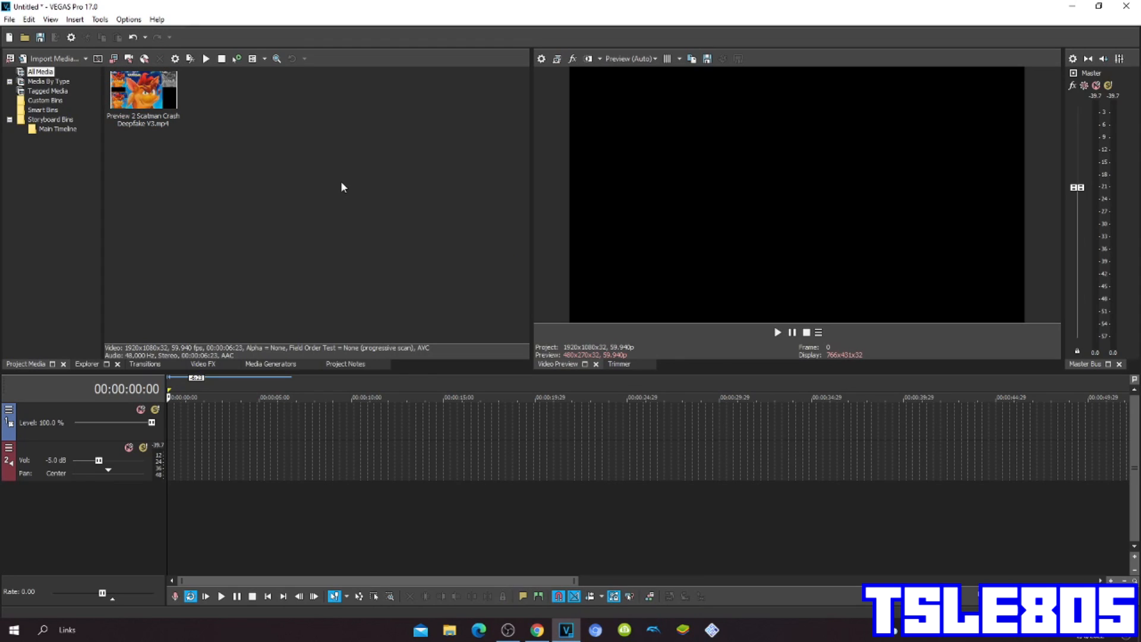
pyautogui.moveTo(204, 143)
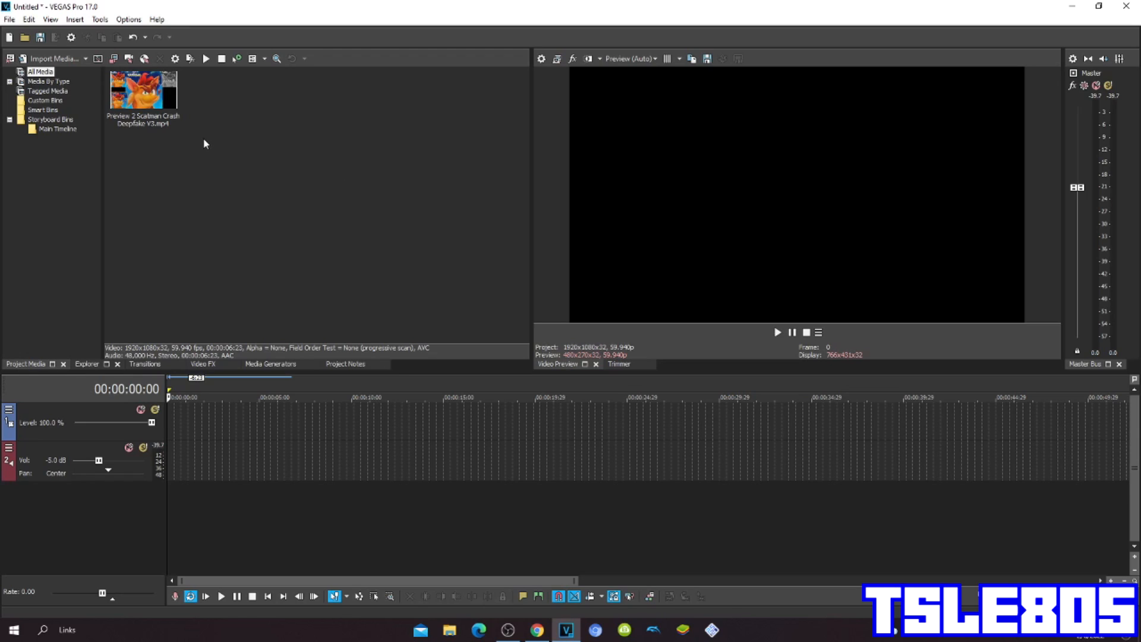
pyautogui.moveTo(347, 218)
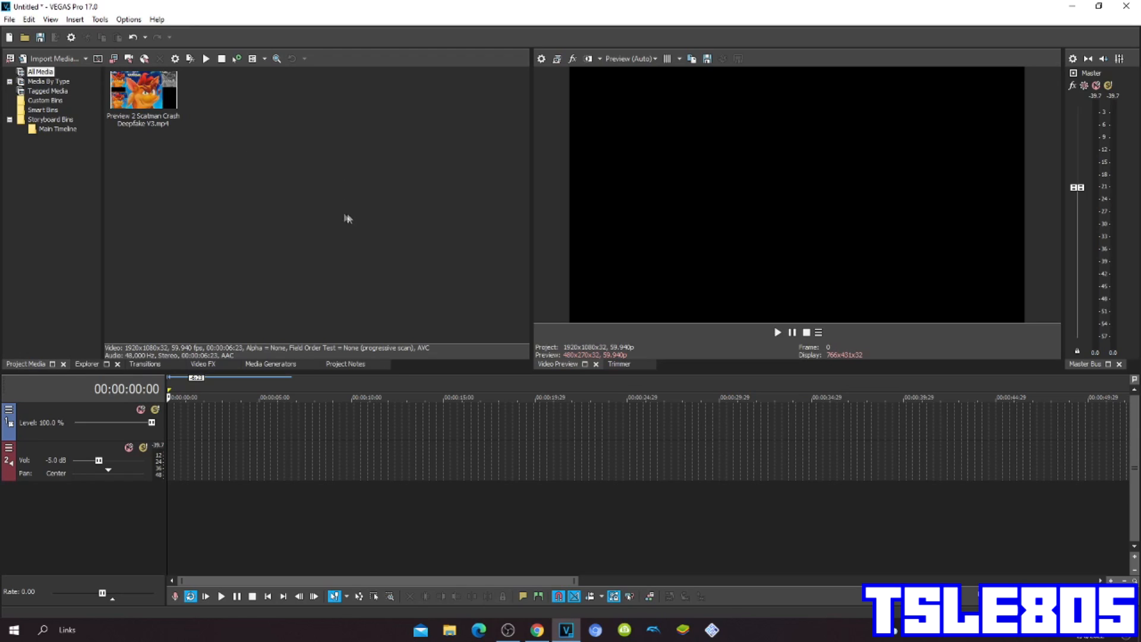
pyautogui.moveTo(75, 122)
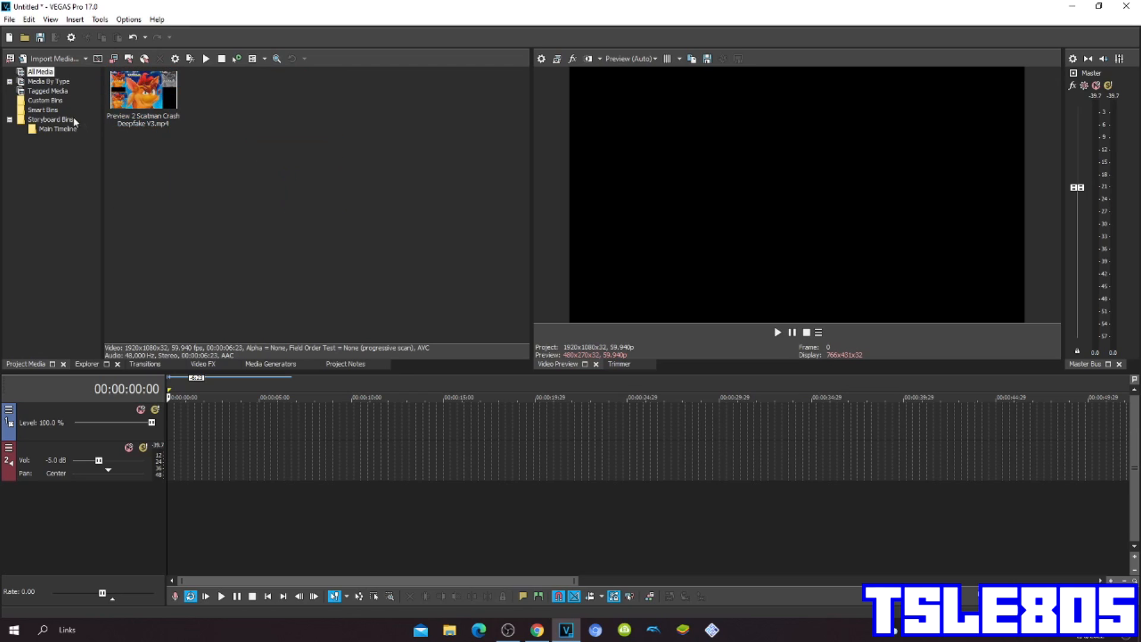
pyautogui.moveTo(157, 152)
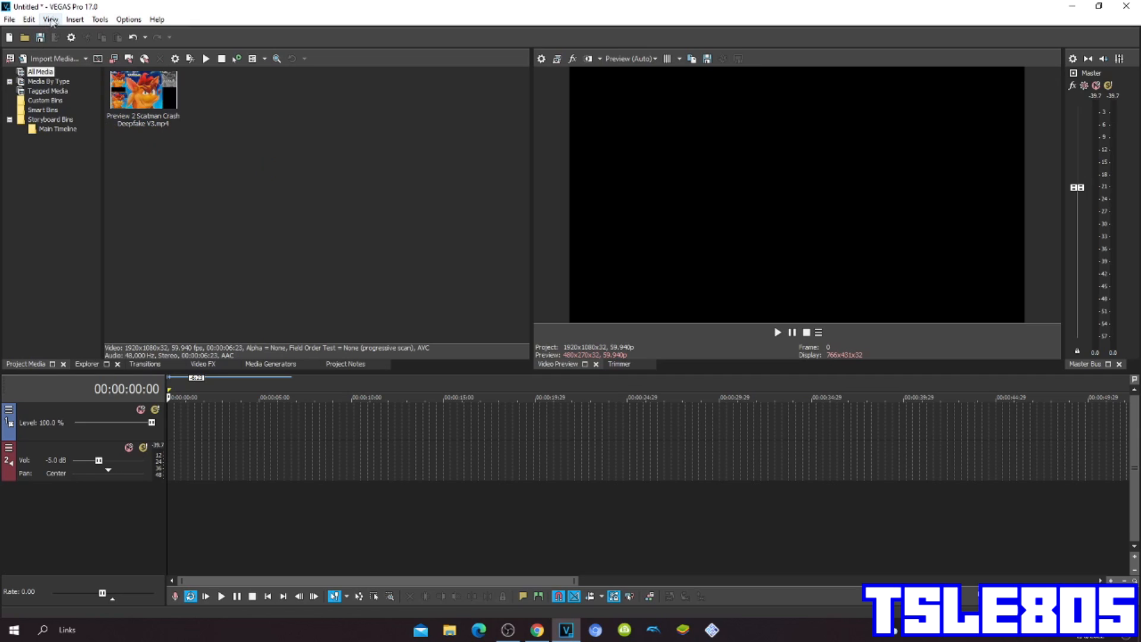
pyautogui.moveTo(75, 14)
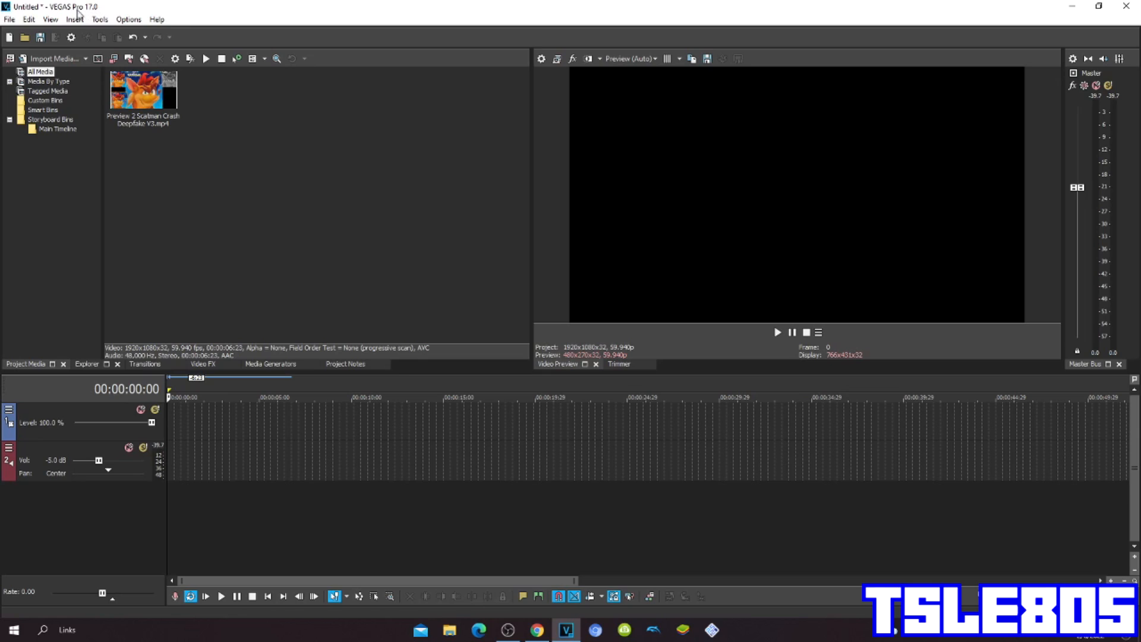
pyautogui.moveTo(214, 181)
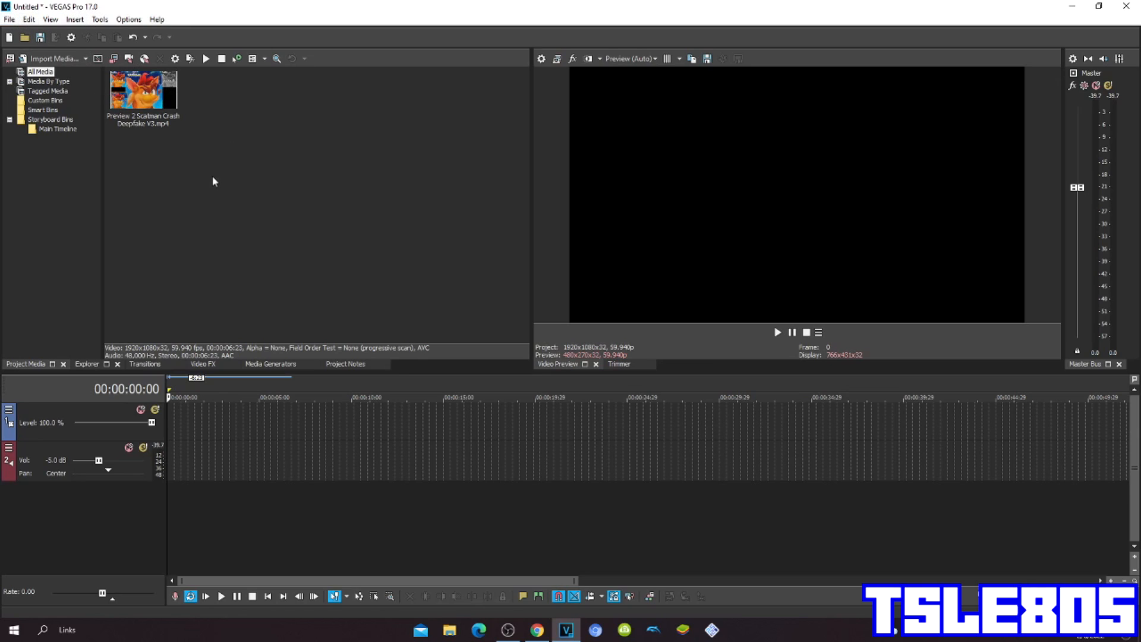
pyautogui.moveTo(207, 95)
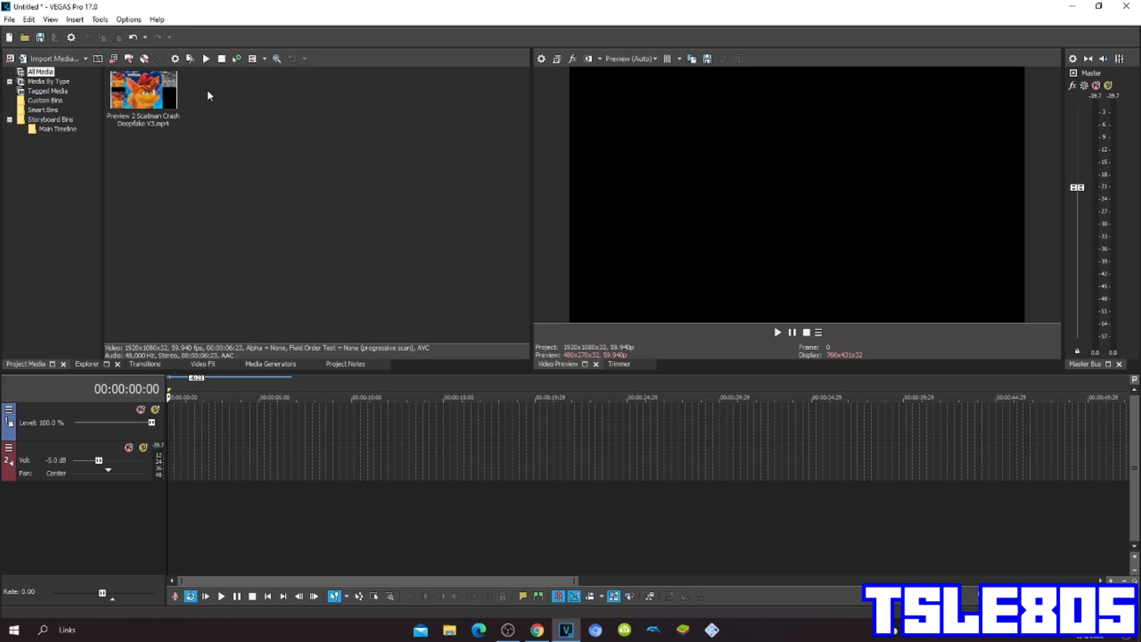
pyautogui.moveTo(194, 168)
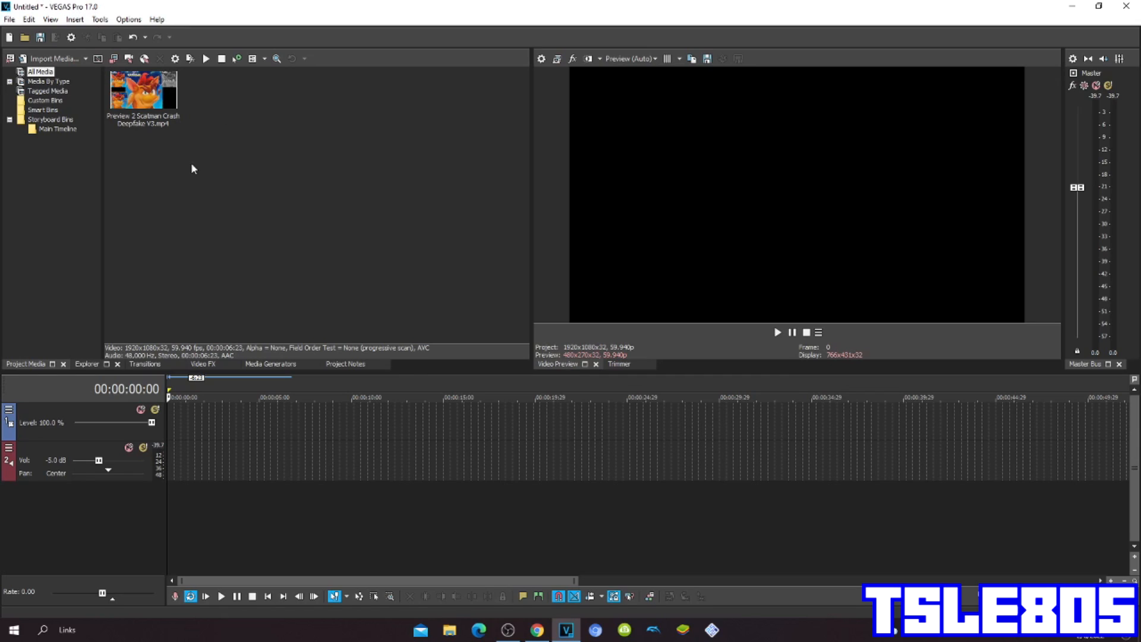
pyautogui.moveTo(133, 132)
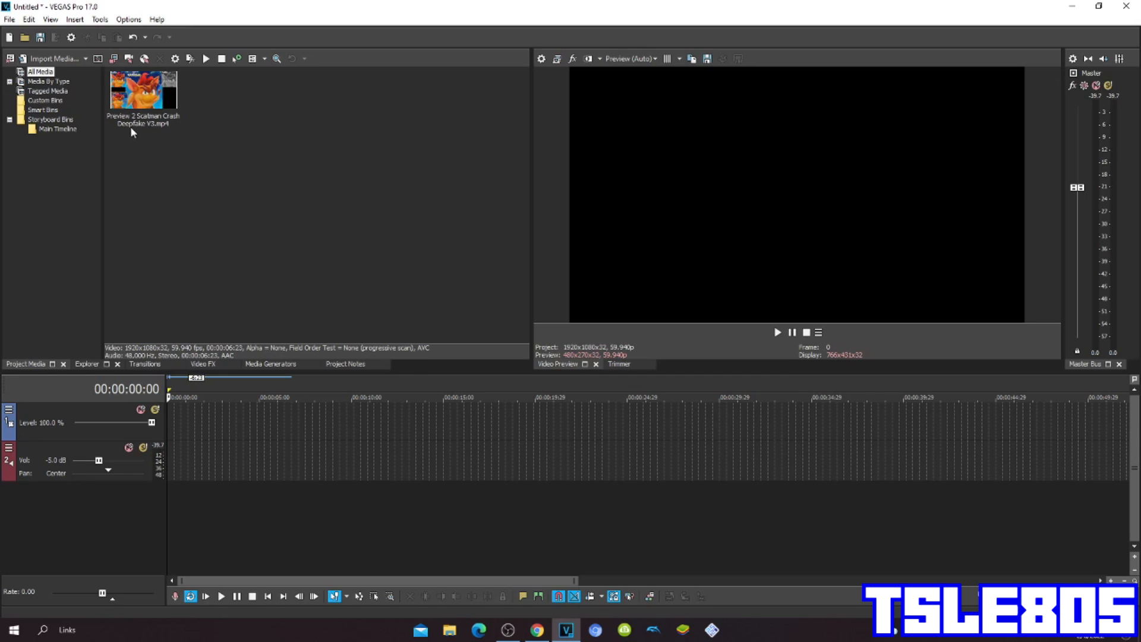
# Place the video clip on the timeline and apply the LAB Adjust Invert Luminosity preset.
pyautogui.moveTo(143, 89); pyautogui.dragTo(230, 437)
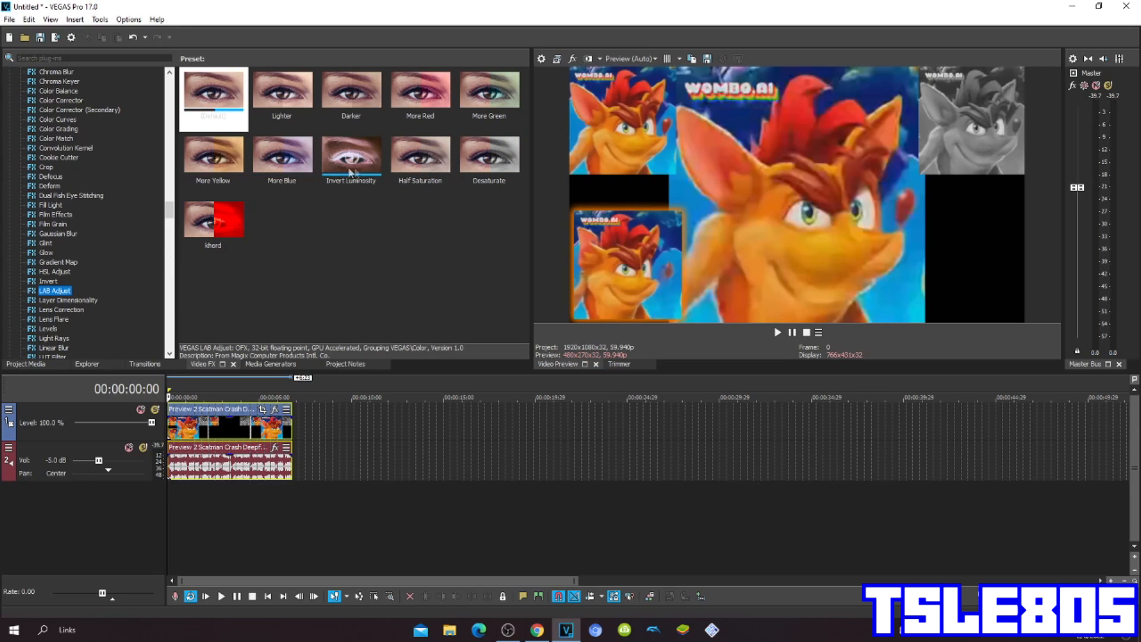
pyautogui.click(351, 155)
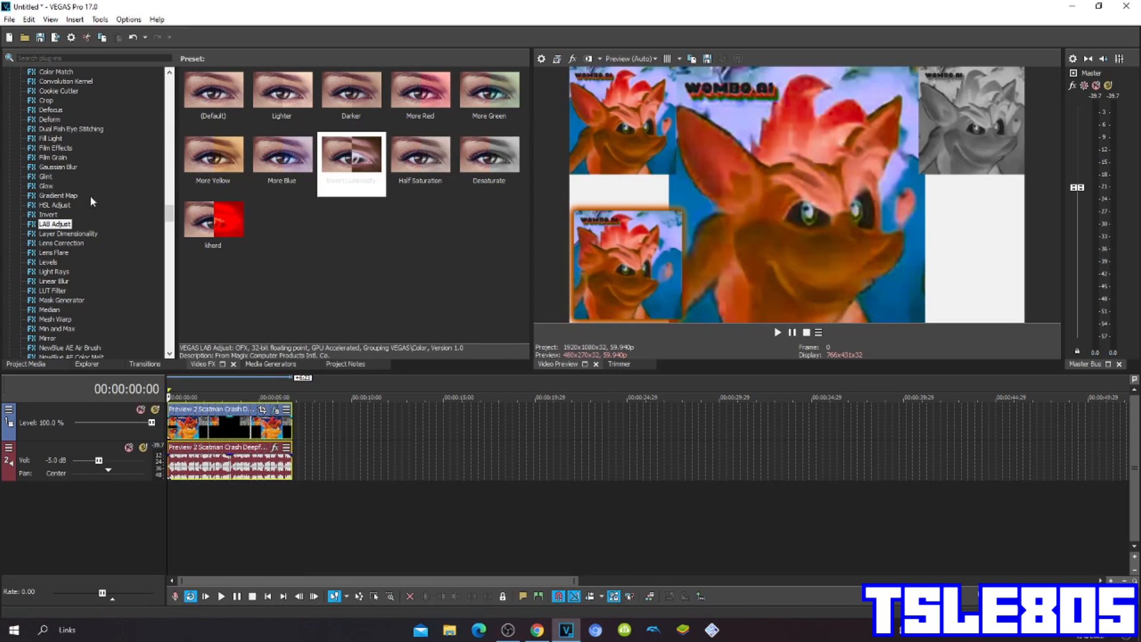
# Apply the Mirror Reflect Left preset, close Video Event FX, and reverse the audio event.
pyautogui.click(48, 338)
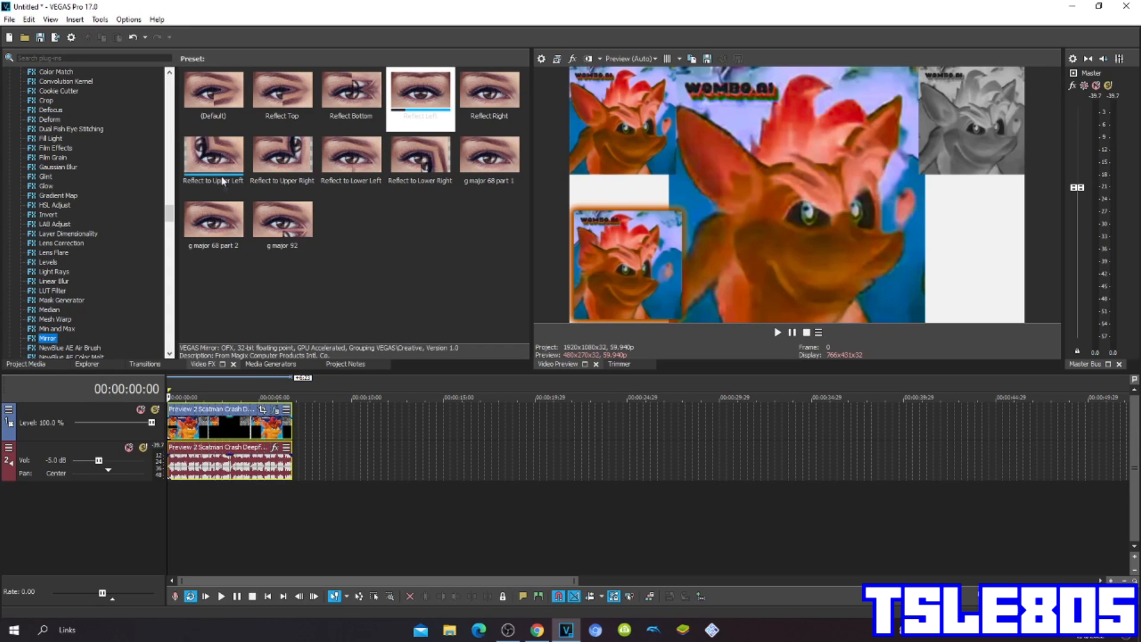
pyautogui.click(420, 89)
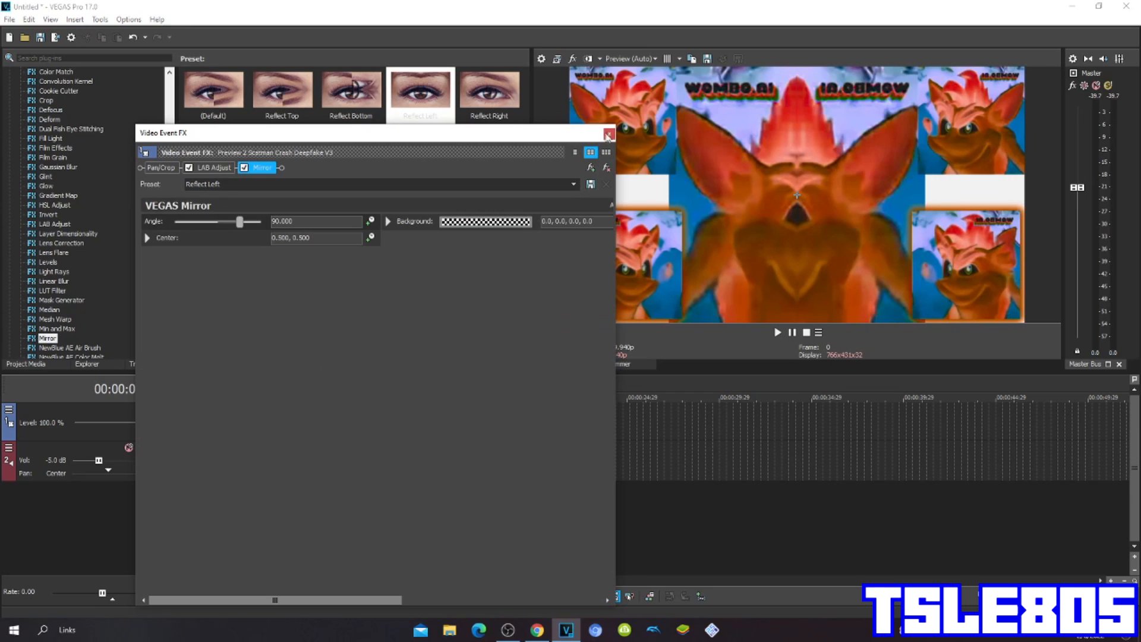
pyautogui.click(608, 136)
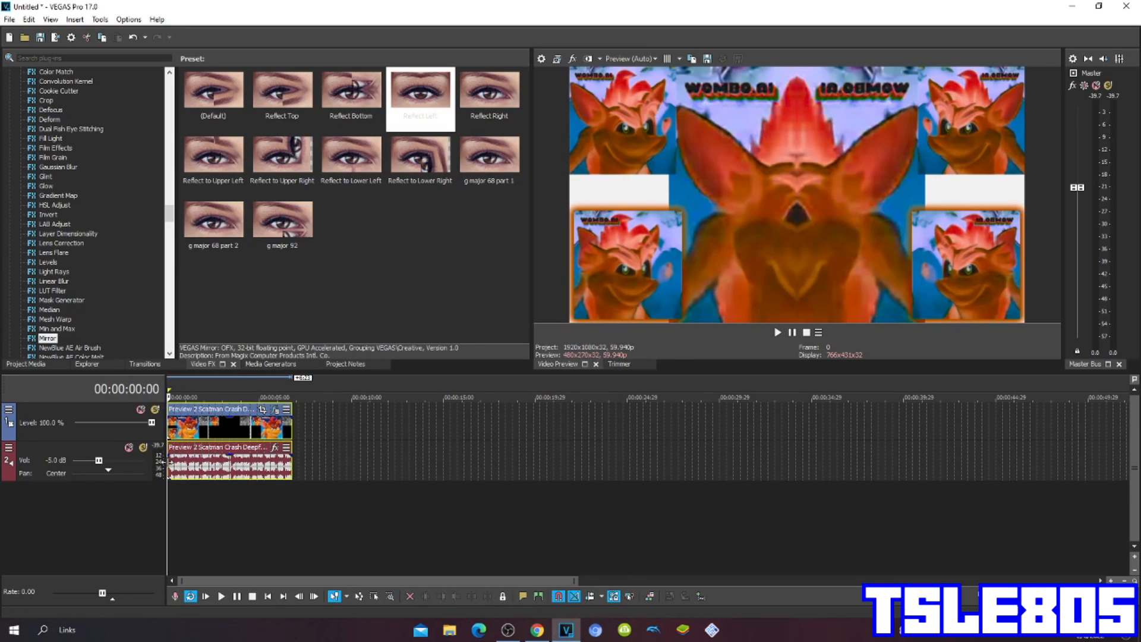
pyautogui.rightClick(230, 462)
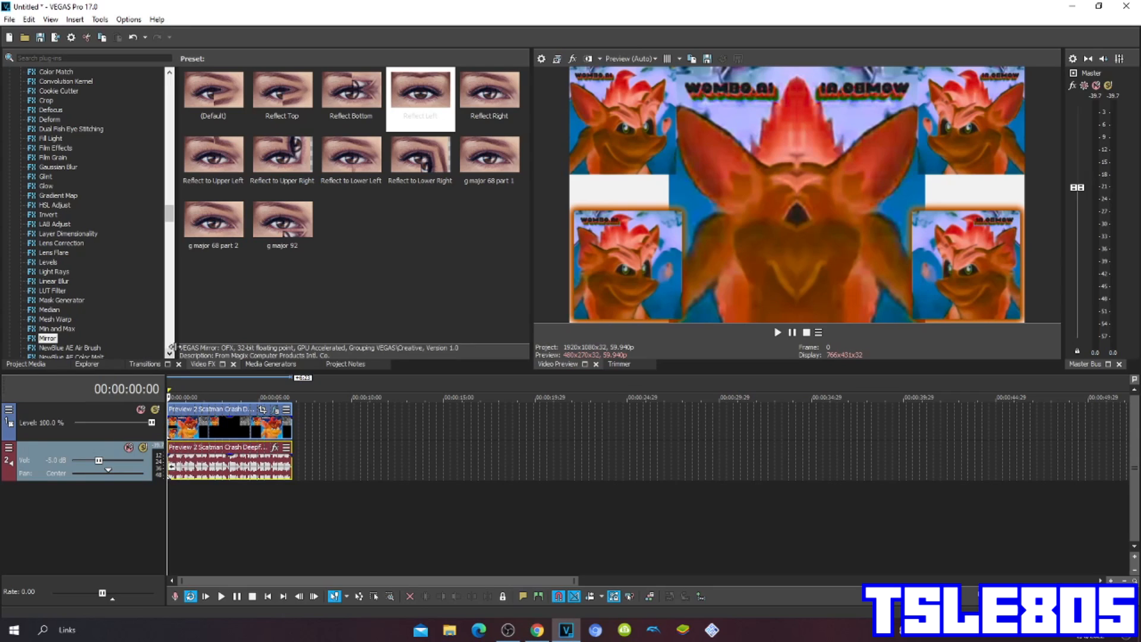
# Play the mirrored, inverted clip in the preview, then stop playback.
pyautogui.click(791, 331)
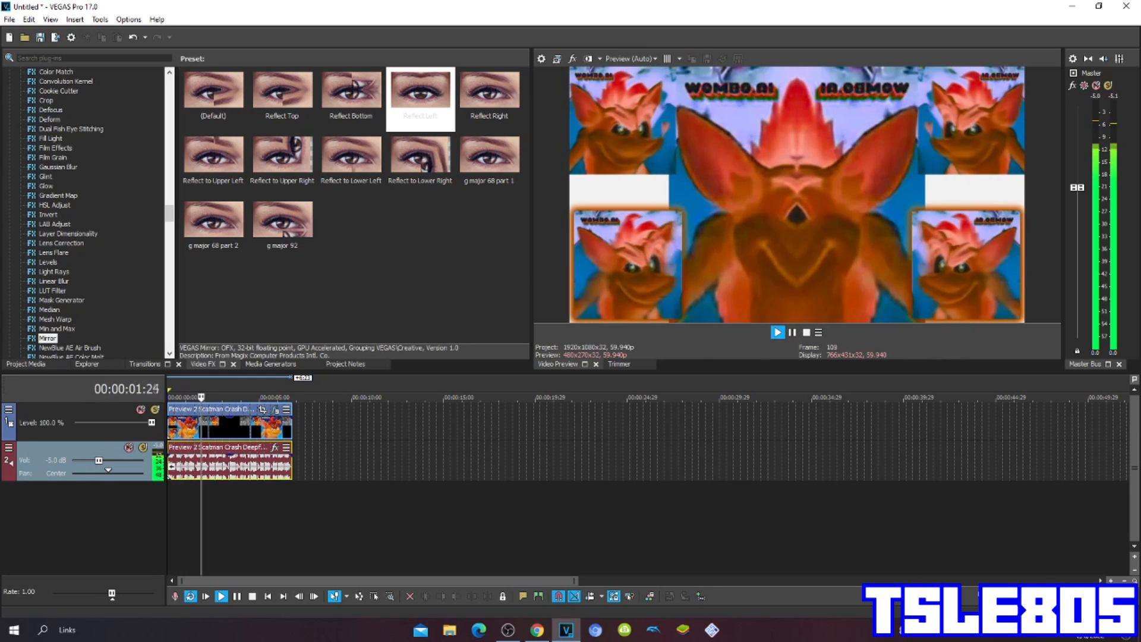
pyautogui.click(776, 331)
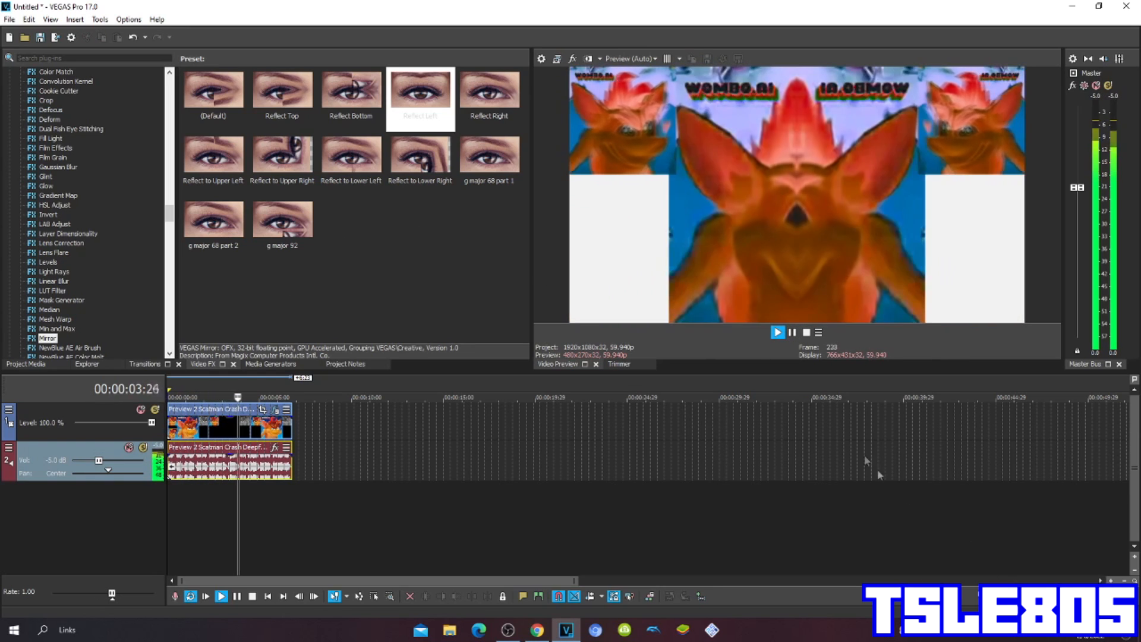
pyautogui.click(777, 332)
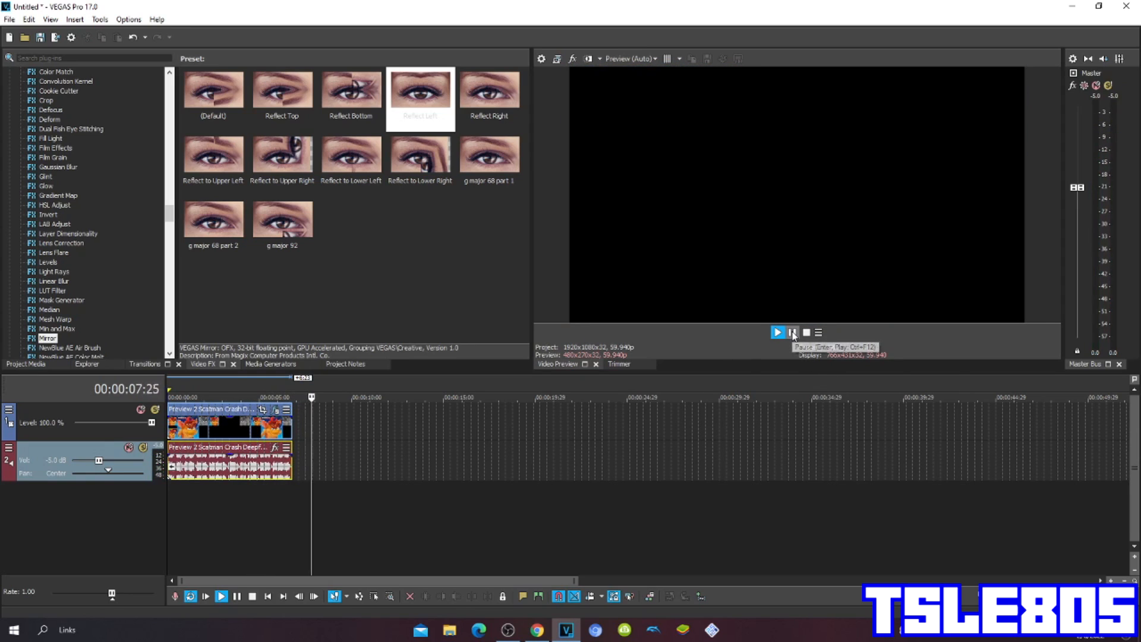
pyautogui.click(791, 333)
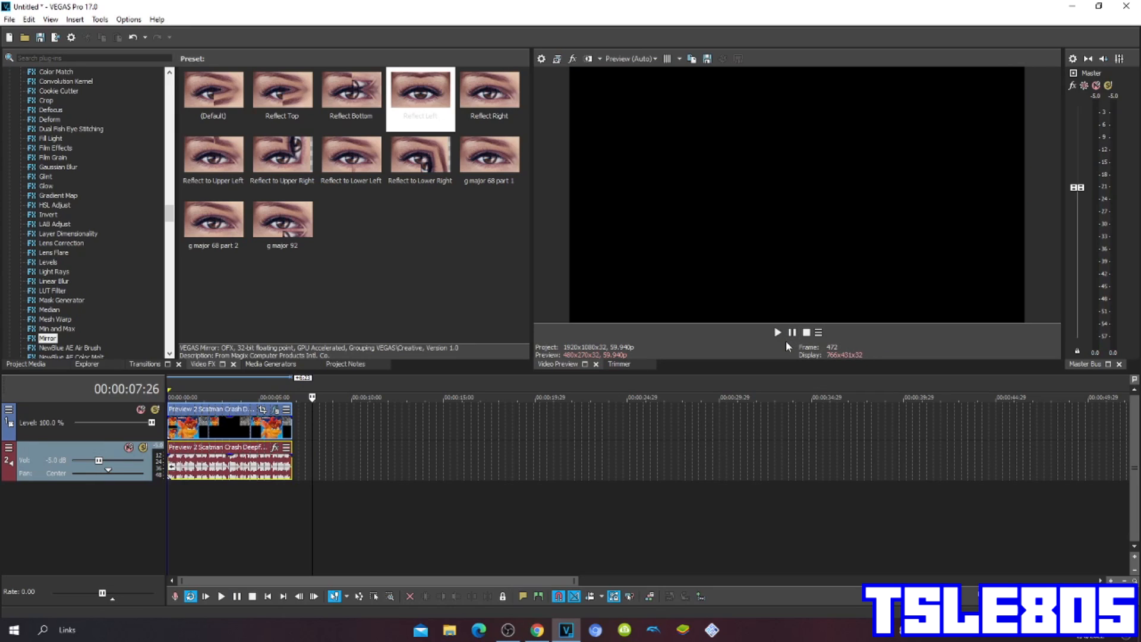
pyautogui.moveTo(652, 570)
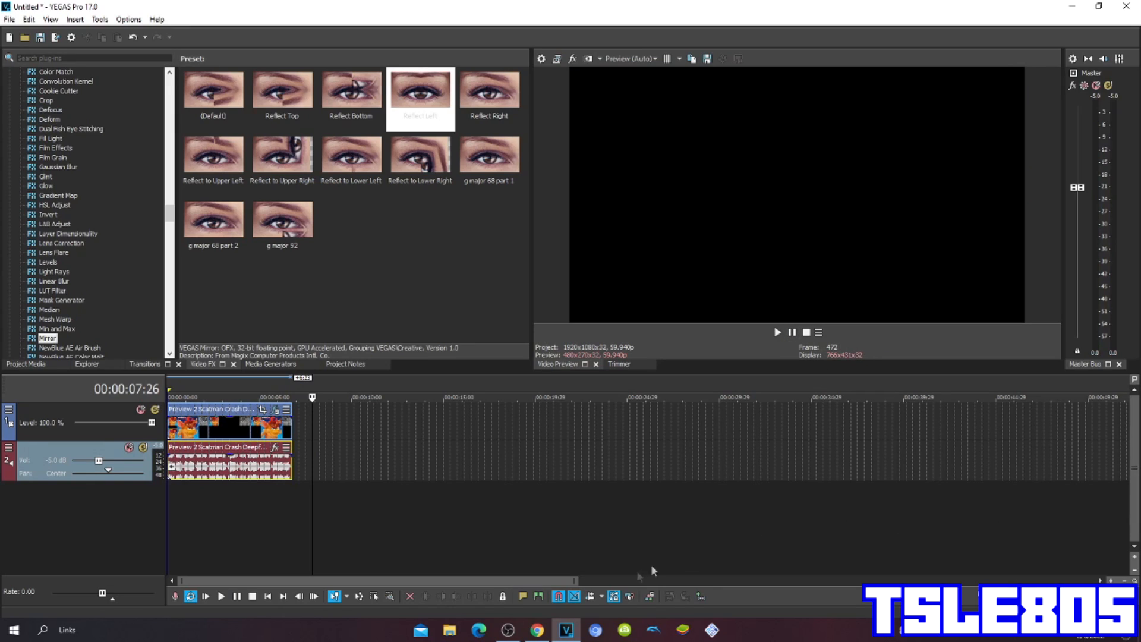